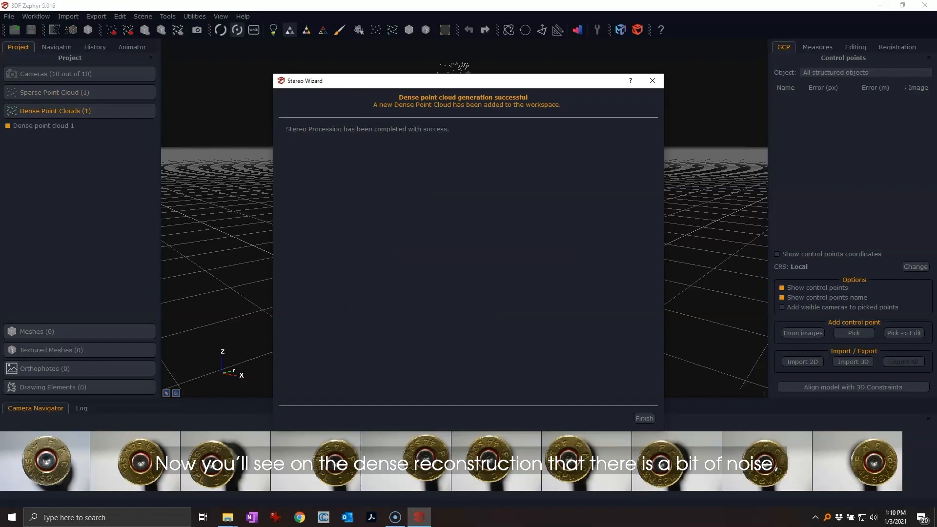
# - Close the Stereo Wizard and review the noisy dense point cloud of the shell casing
pyautogui.click(644, 418)
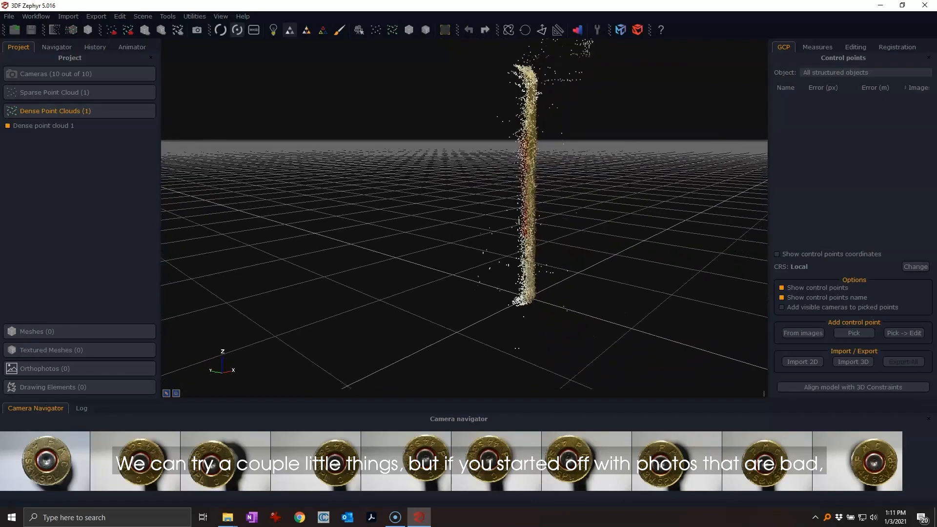
pyautogui.click(35, 16)
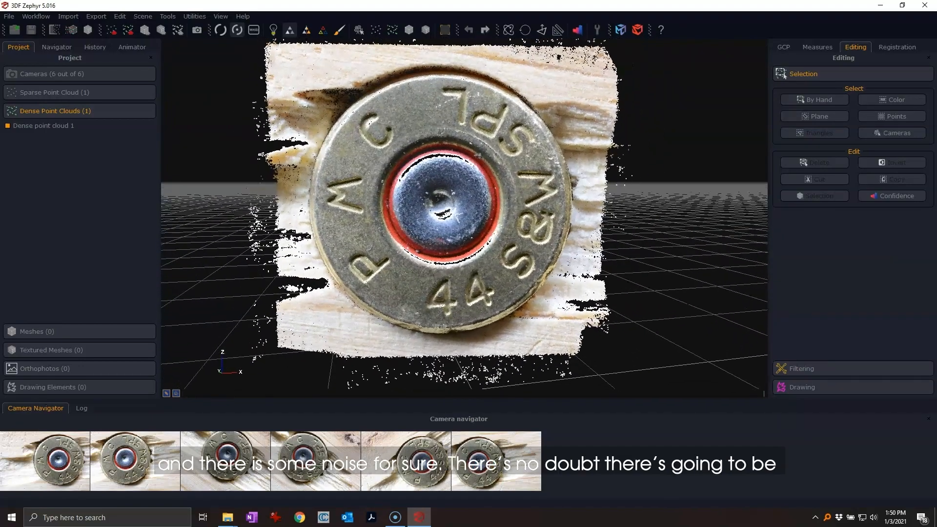
# - Zoom in on the six-photo dense cloud of the PMC 44 head stamp
pyautogui.scroll(3)
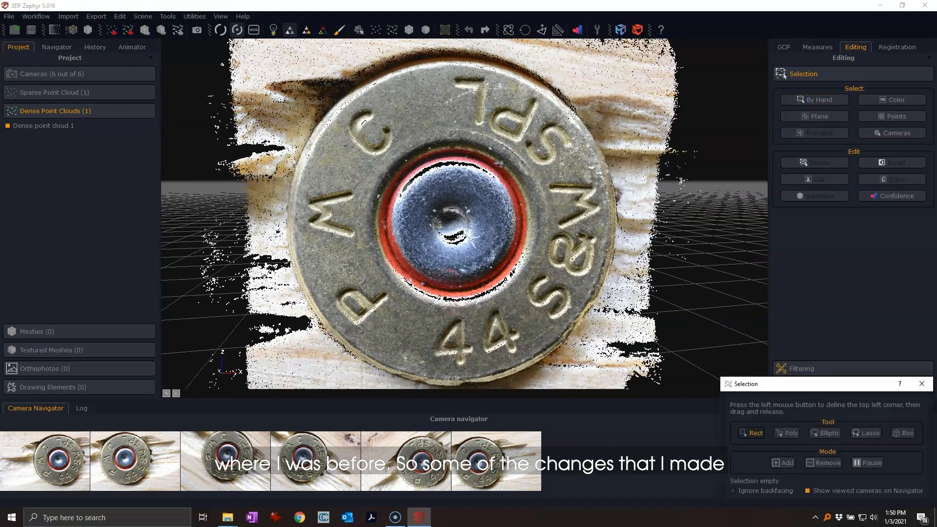
# - Choose the Elliptic shape in the Selection editing window
pyautogui.click(828, 433)
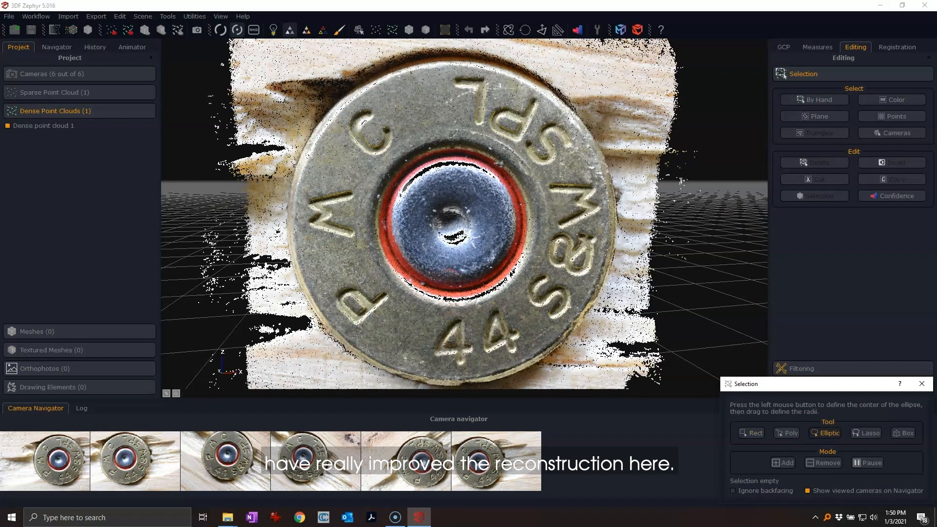